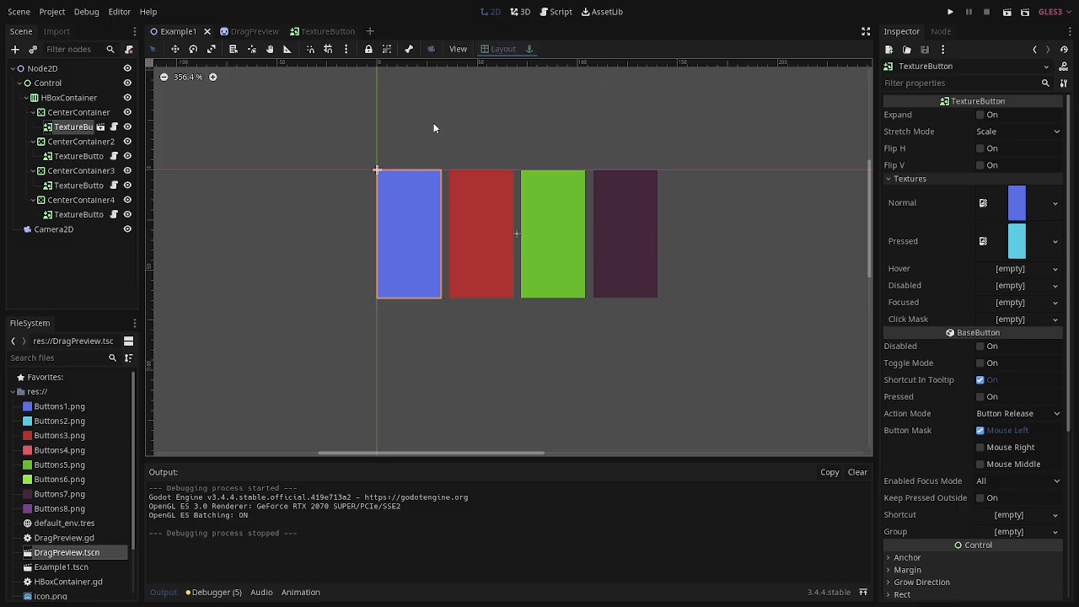
mouse_move(563, 246)
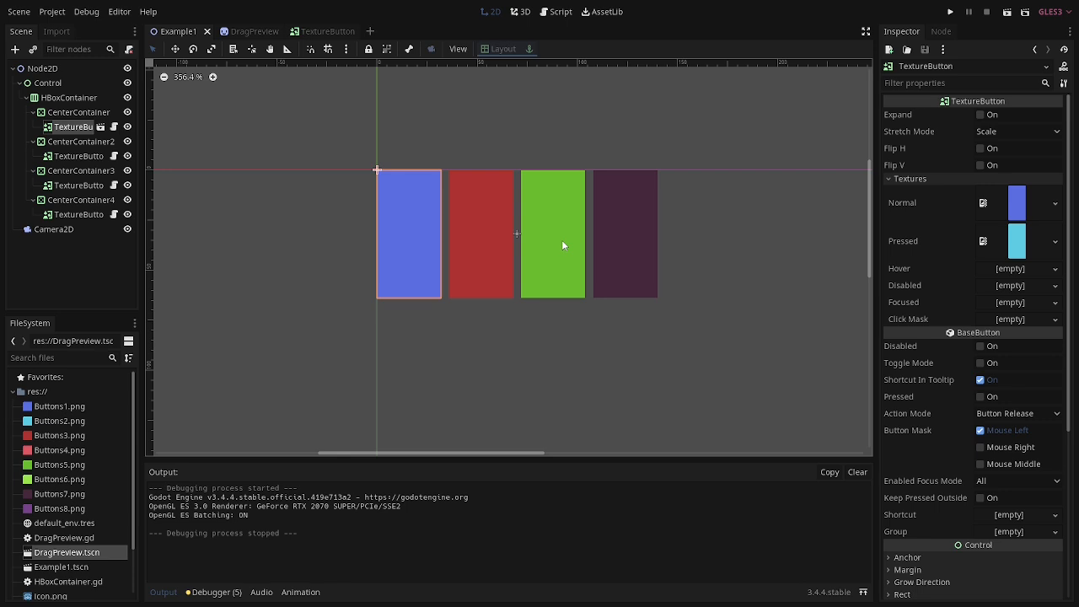
mouse_move(415, 202)
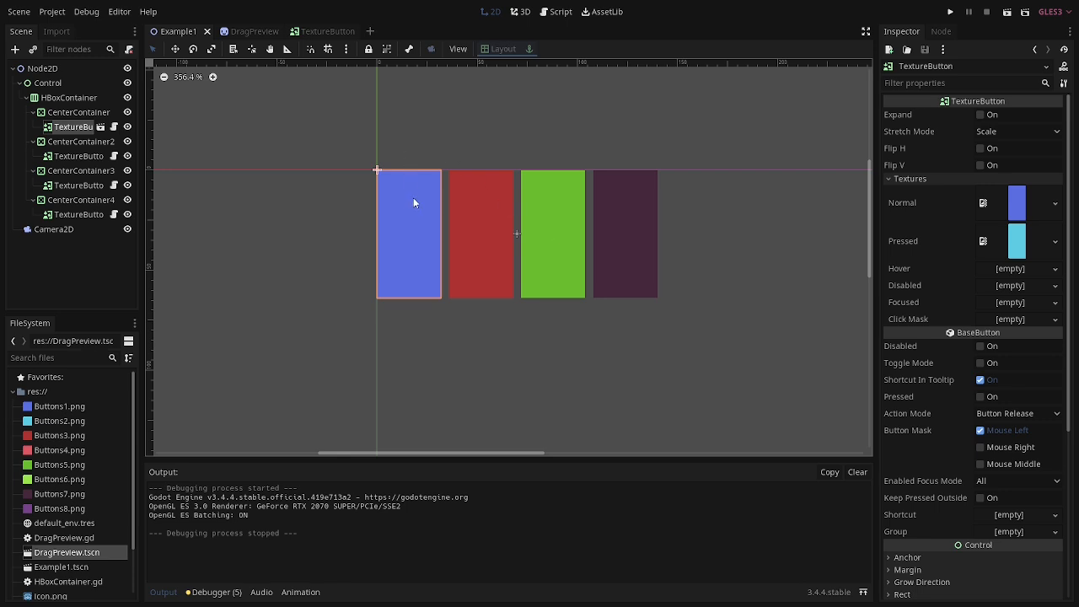
mouse_move(438, 251)
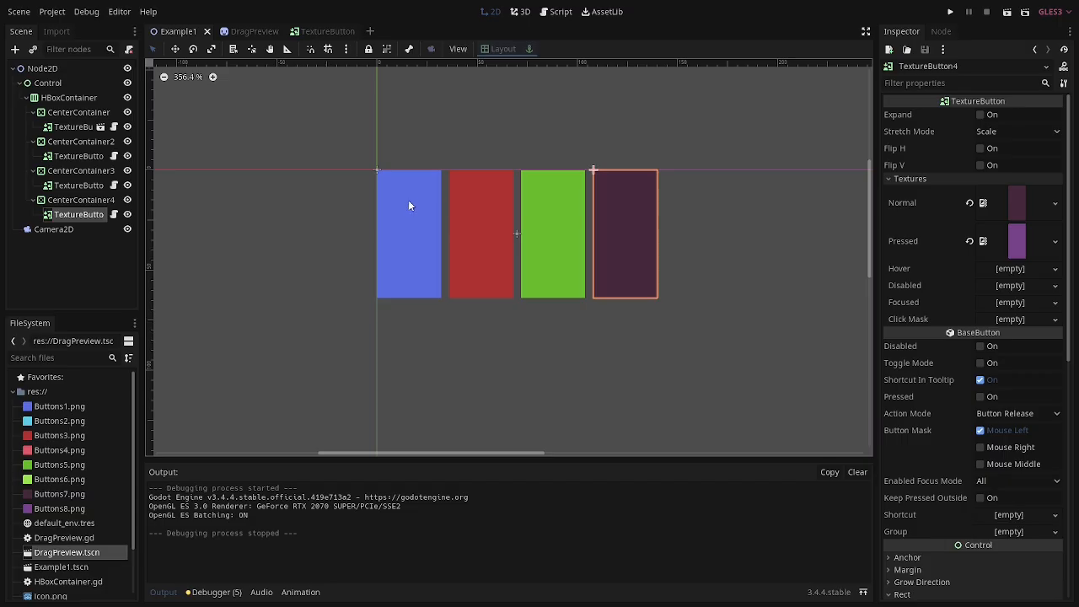
Step: Open TextureButton.gd from the TextureButton node's script icon, landing on get_drag_data
left_click(80, 184)
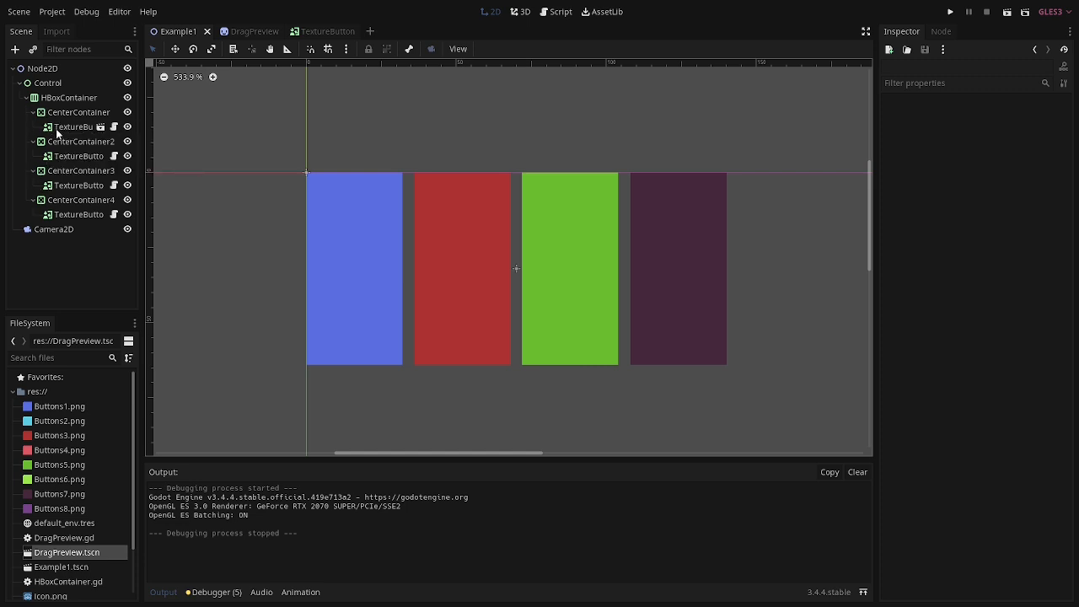
mouse_move(67, 142)
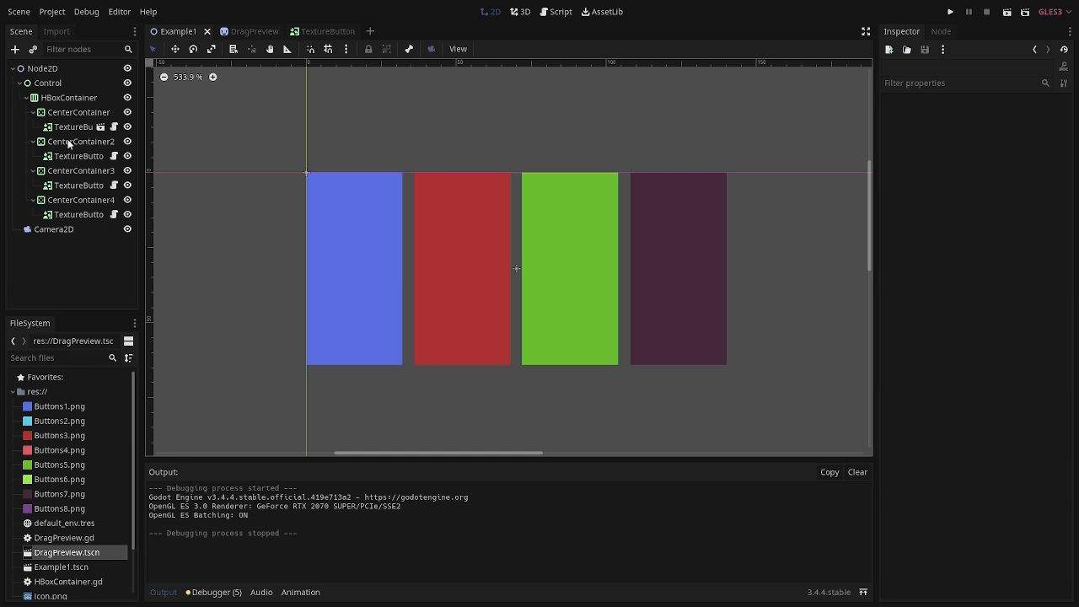
mouse_move(71, 126)
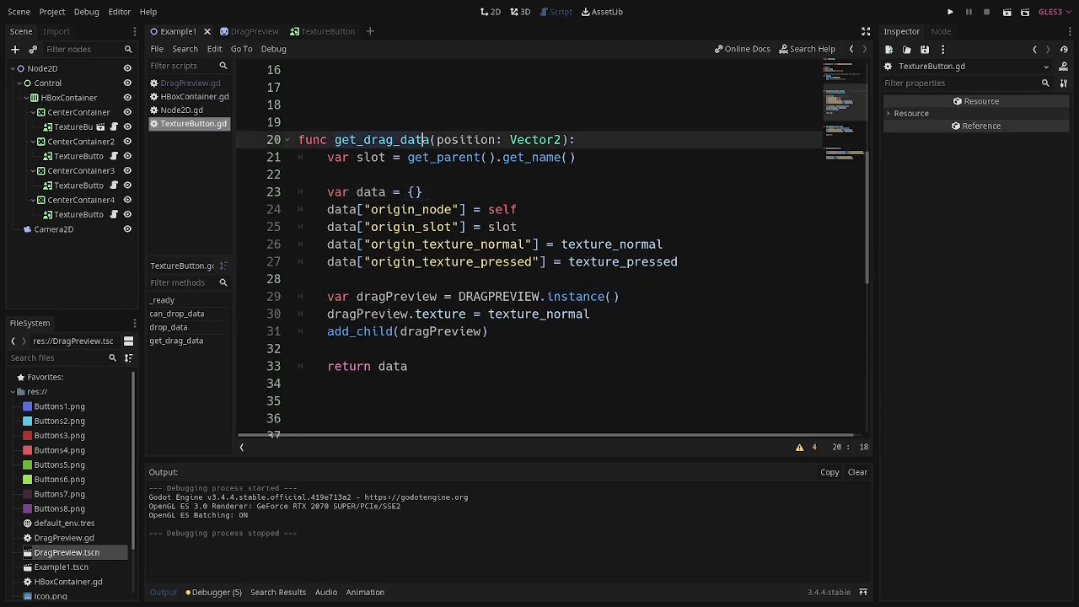
Step: Scroll through get_drag_data, reviewing the drag data and preview-building lines
scroll("down", 3)
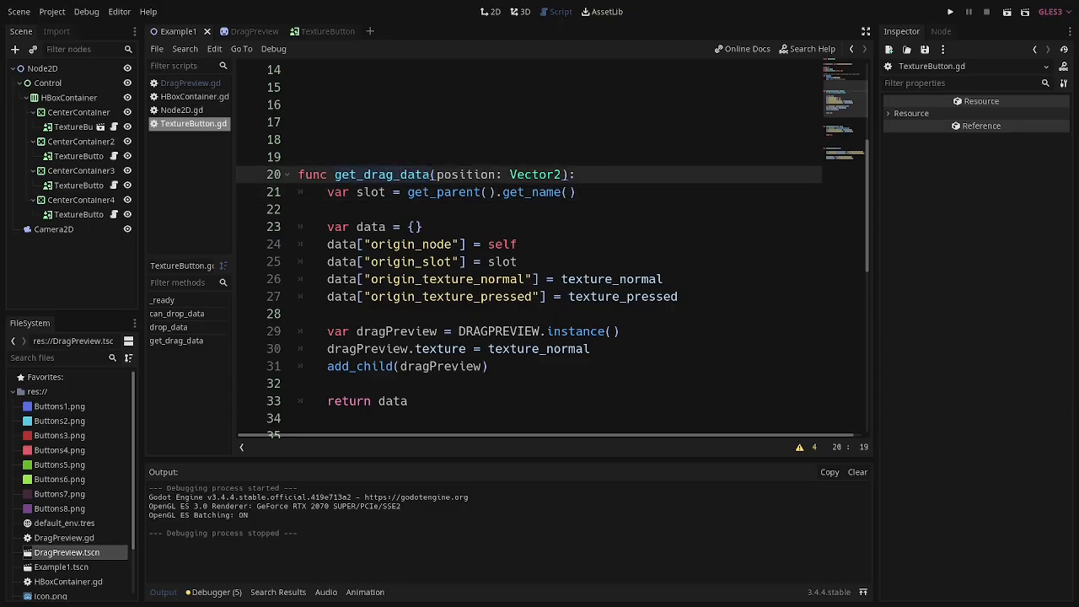
scroll("down", 3)
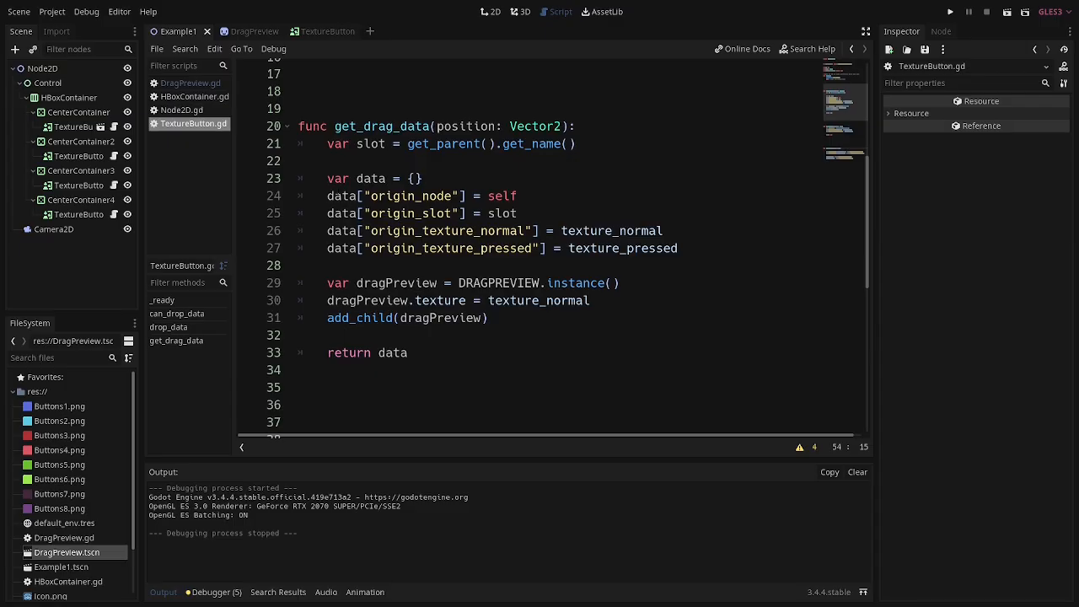
scroll("down", 3)
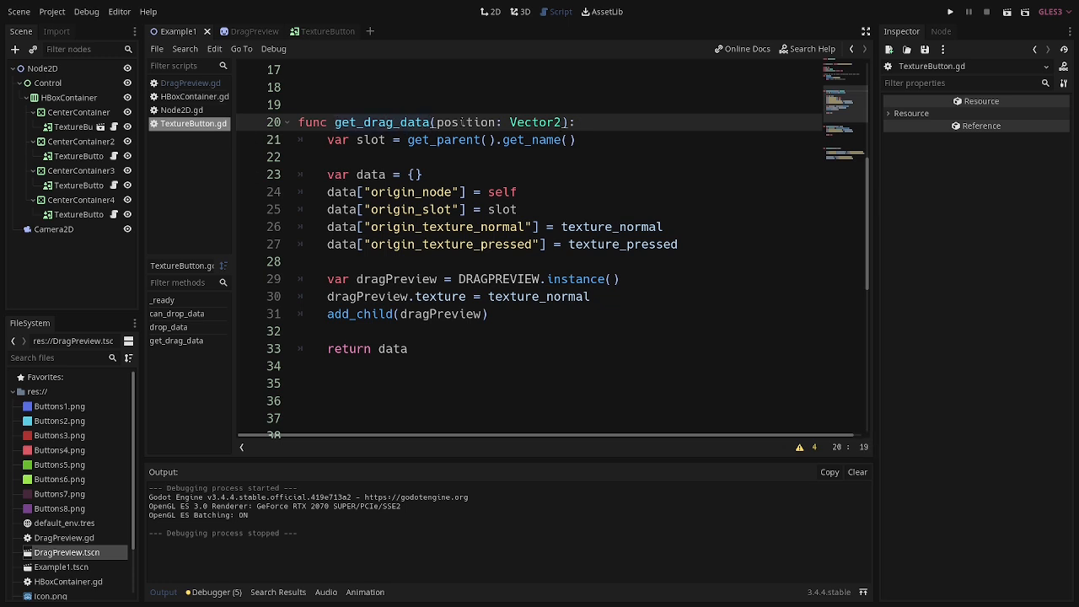
left_click(430, 122)
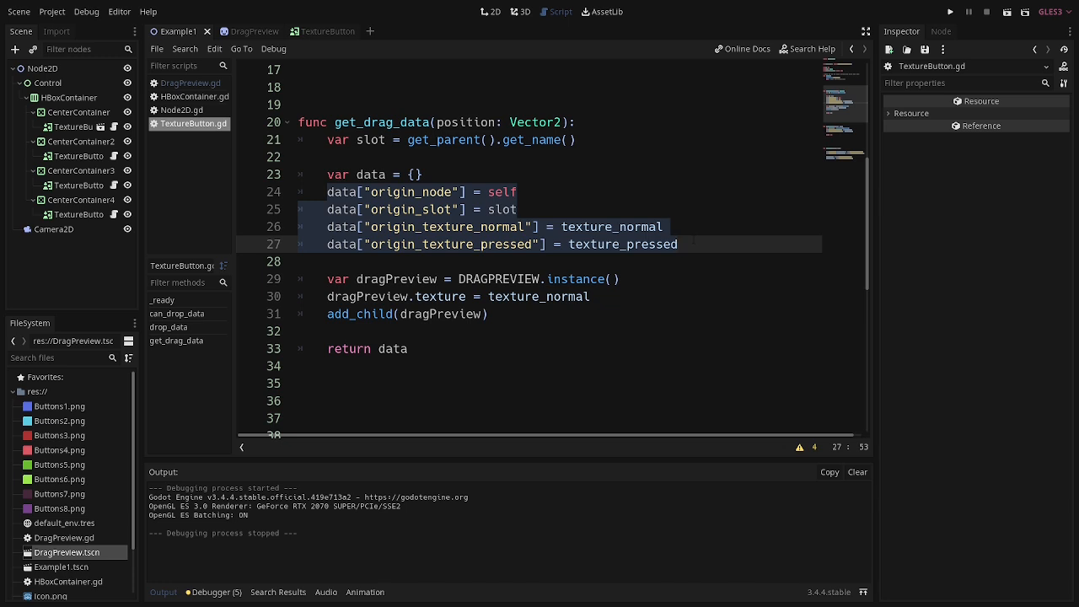
left_click(632, 226)
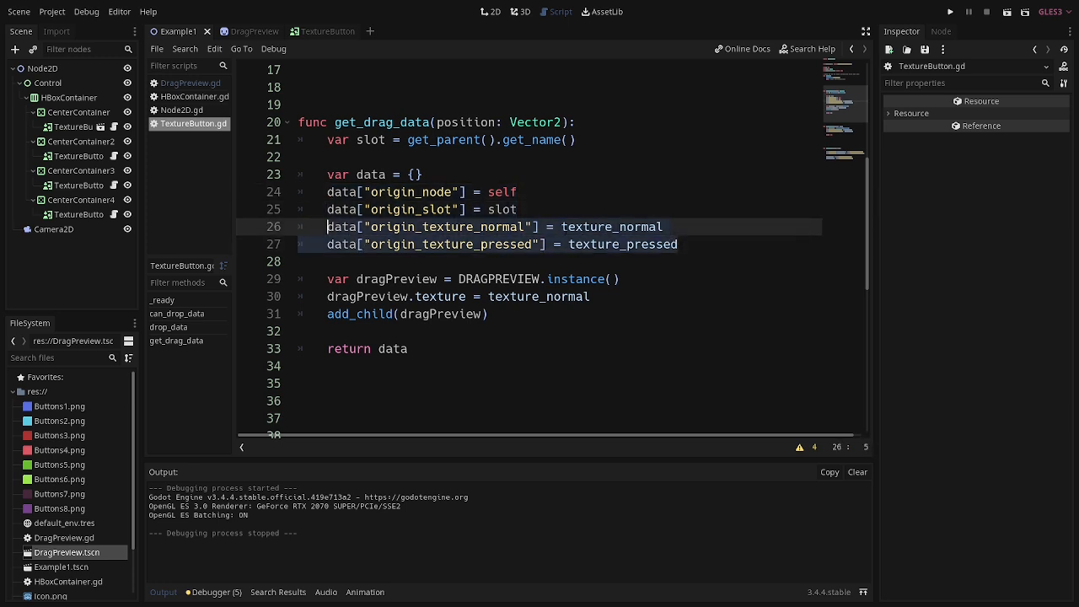
left_click(677, 244)
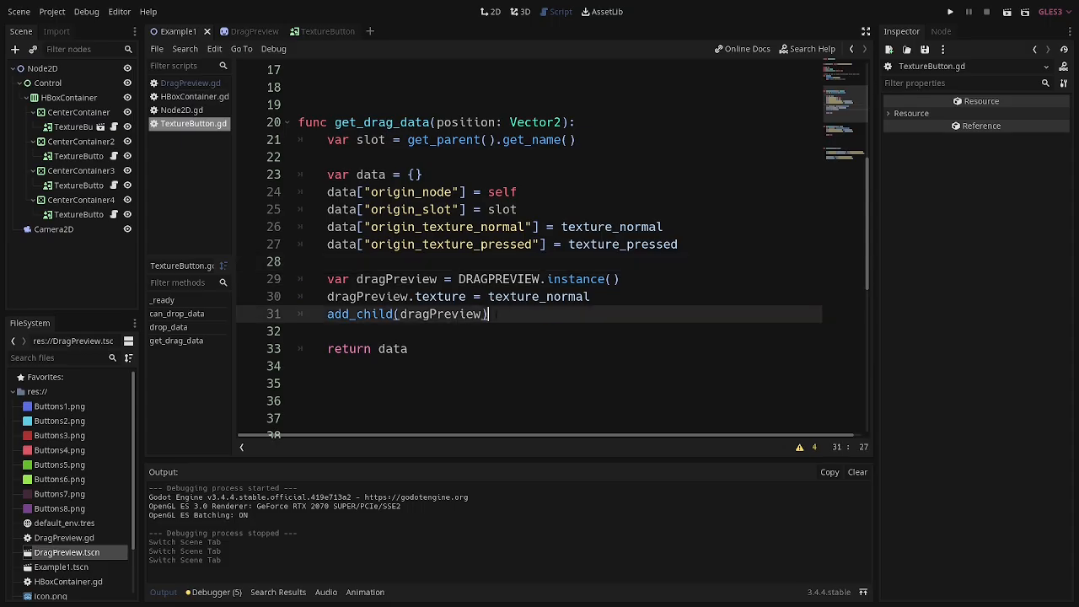
Step: Switch to the DragPreview scene tab showing its Sprite root
left_click(243, 31)
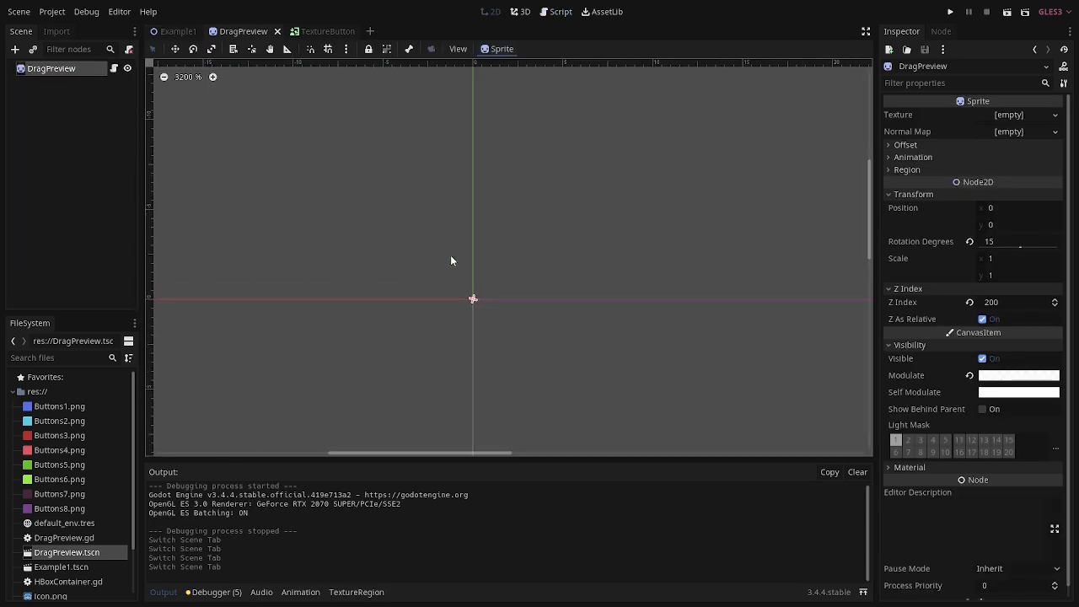
mouse_move(493, 293)
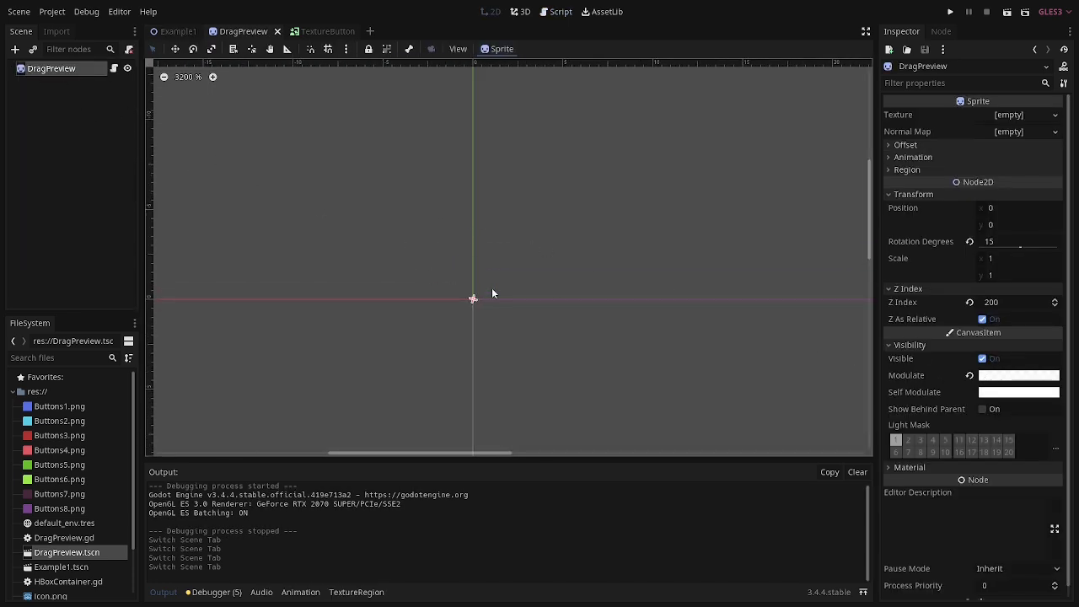
mouse_move(327, 169)
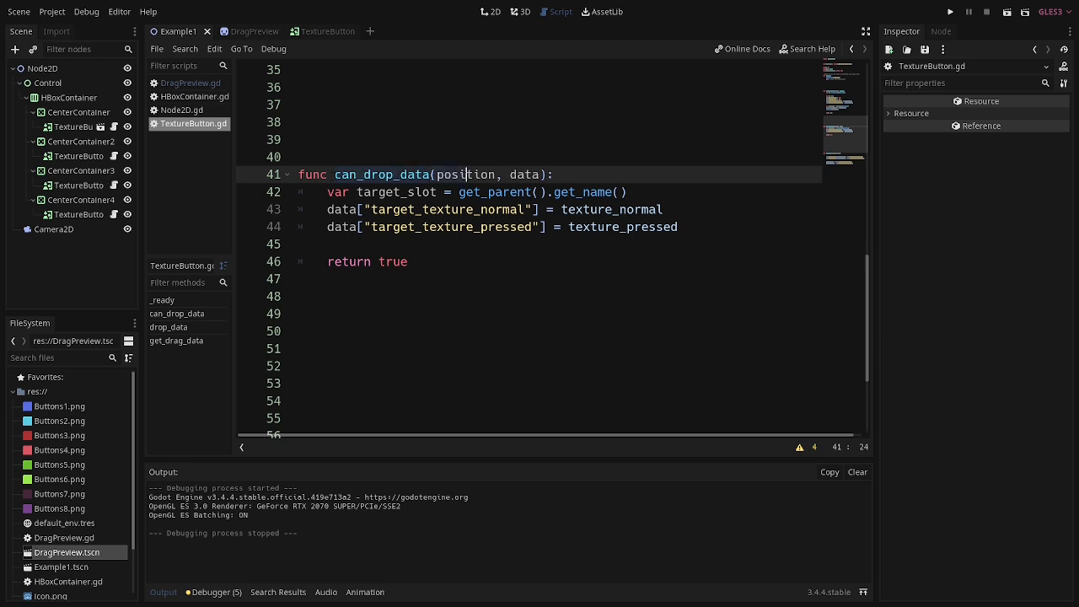
Step: Place the cursor in the script around get_drag_data and can_drop_data
left_click(295, 243)
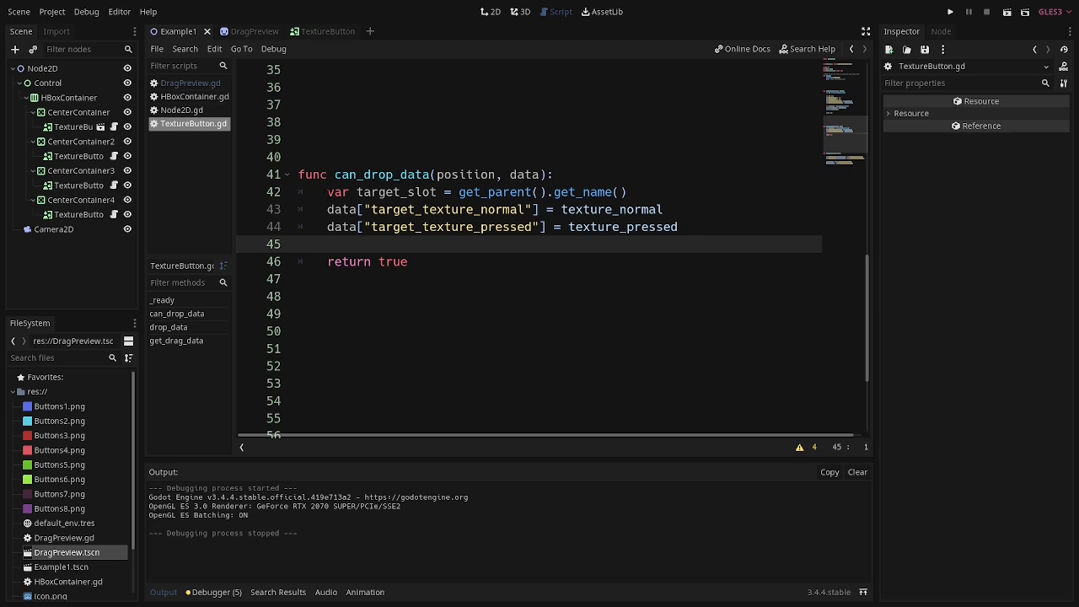
left_click(297, 243)
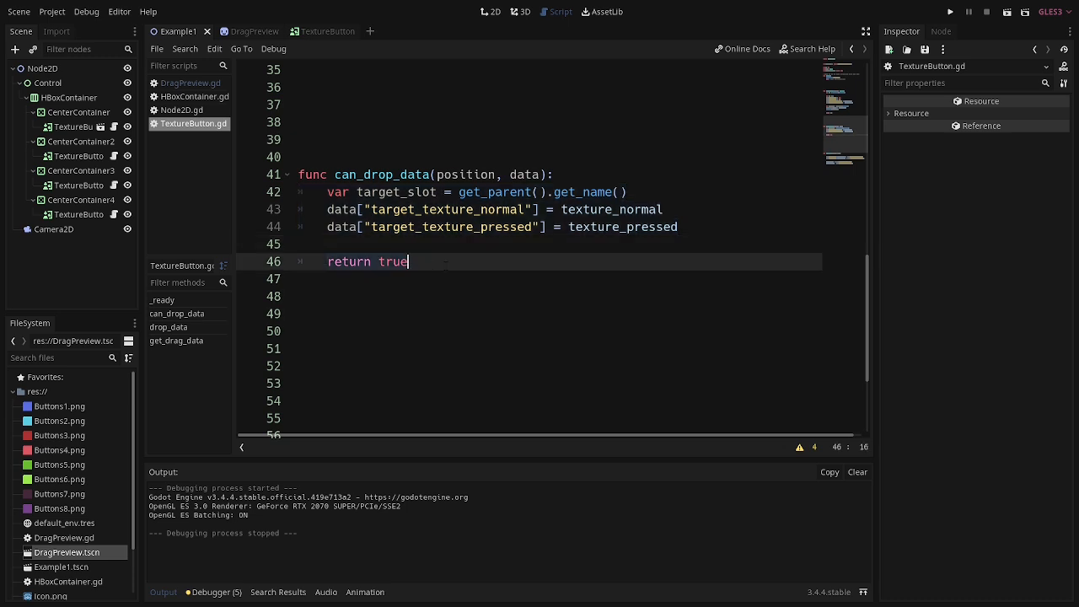
key("Up")
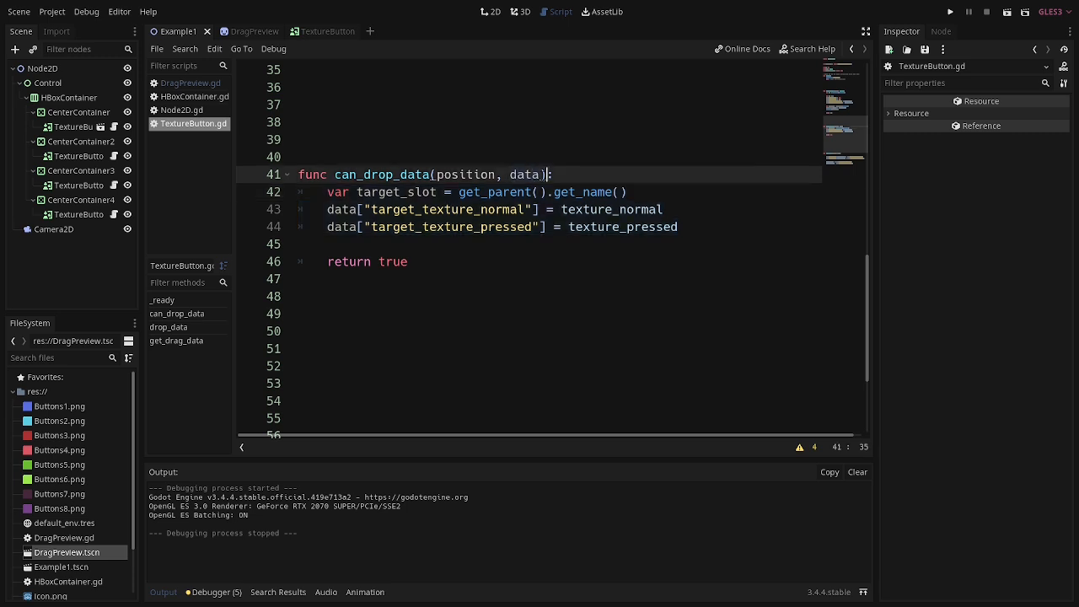
left_click(538, 174)
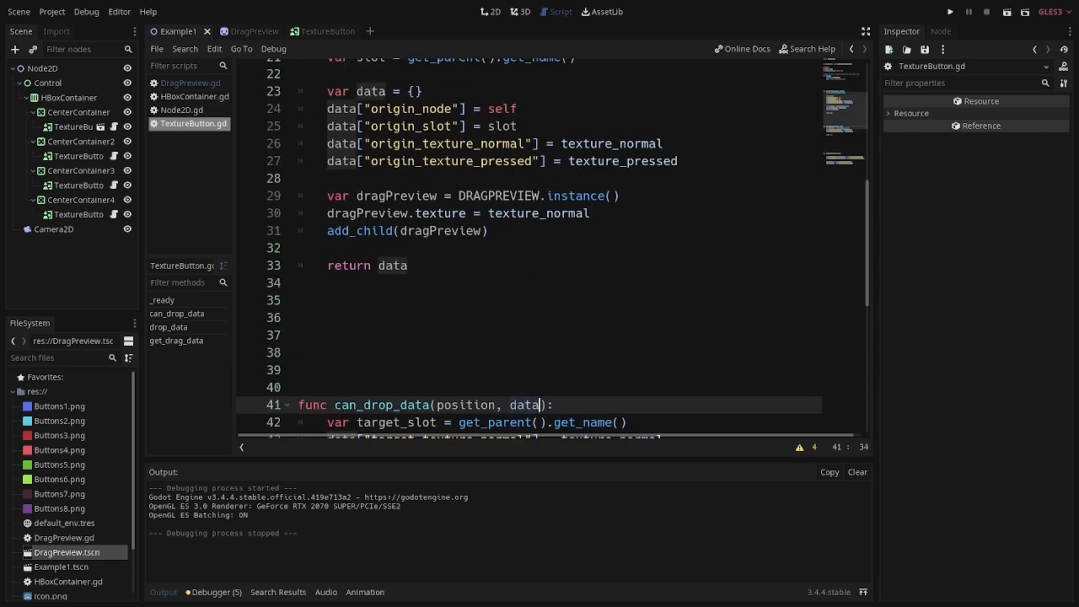
Step: Scroll down to drop_data, where normal and pressed textures swap between slots
scroll("down", 3)
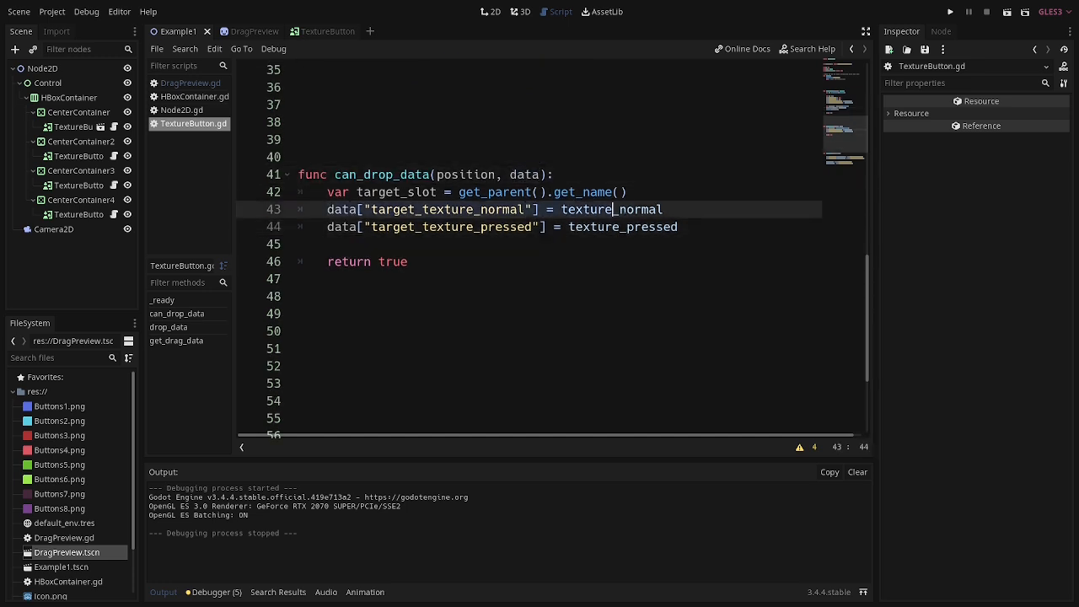
left_click(678, 226)
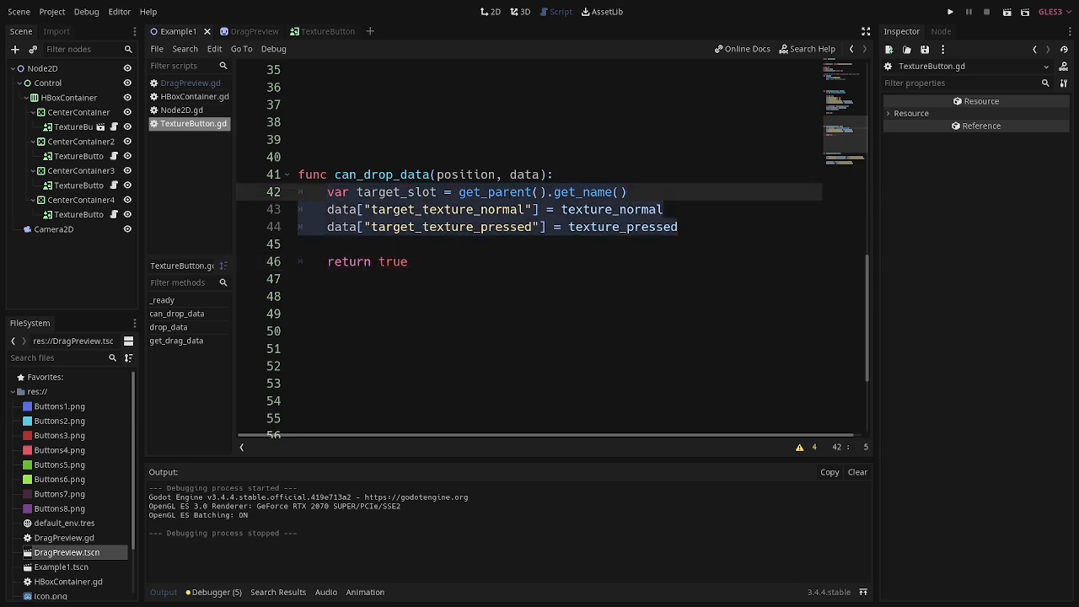
scroll("down", 3)
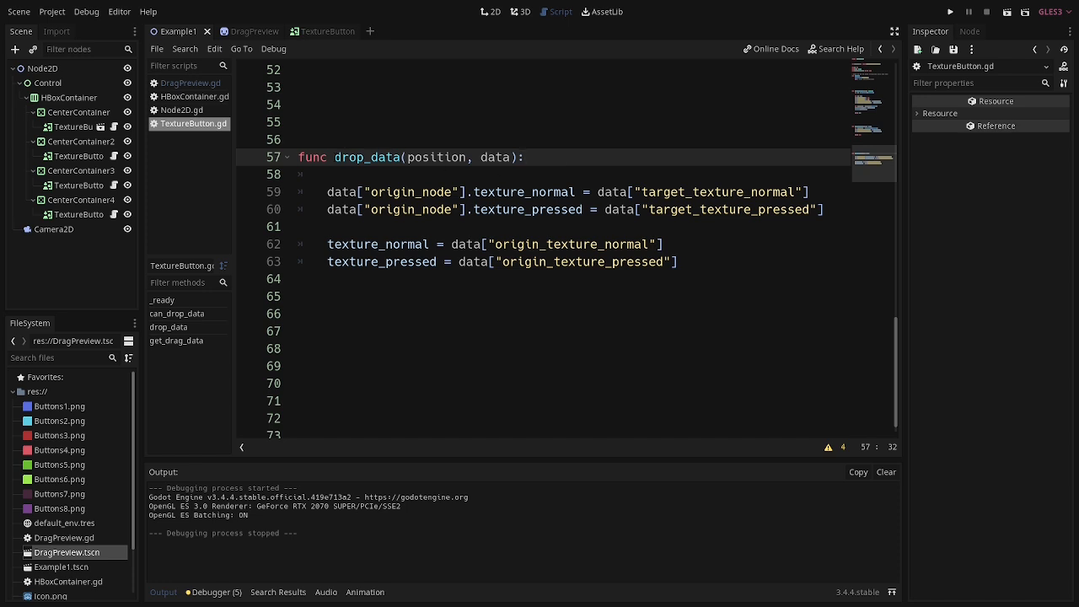
Step: Move back up the script to get_drag_data with its origin data and preview child
left_click(334, 157)
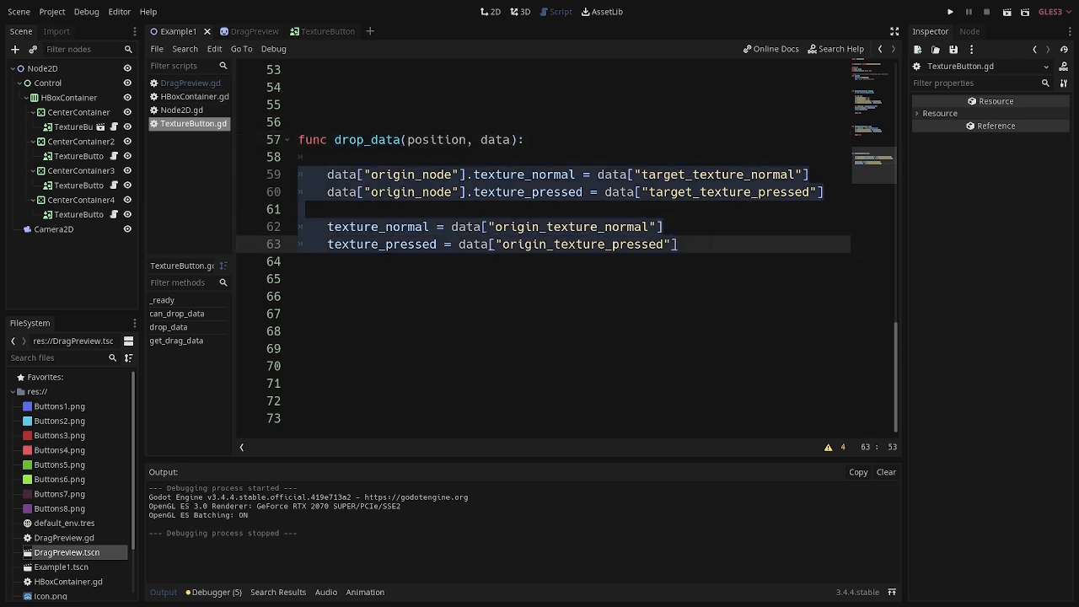
left_click(691, 244)
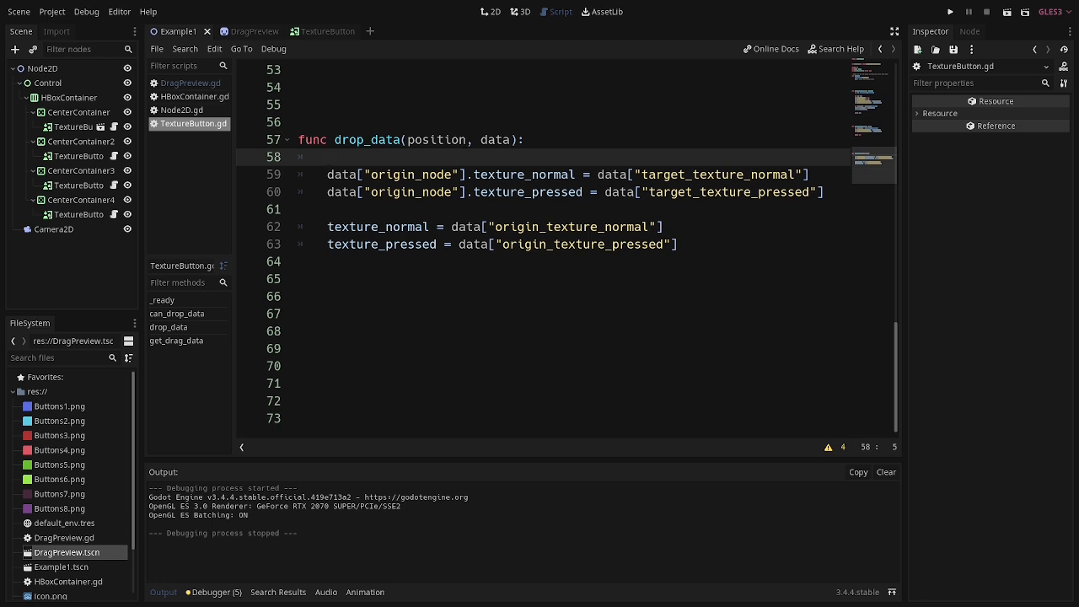
left_click(523, 138)
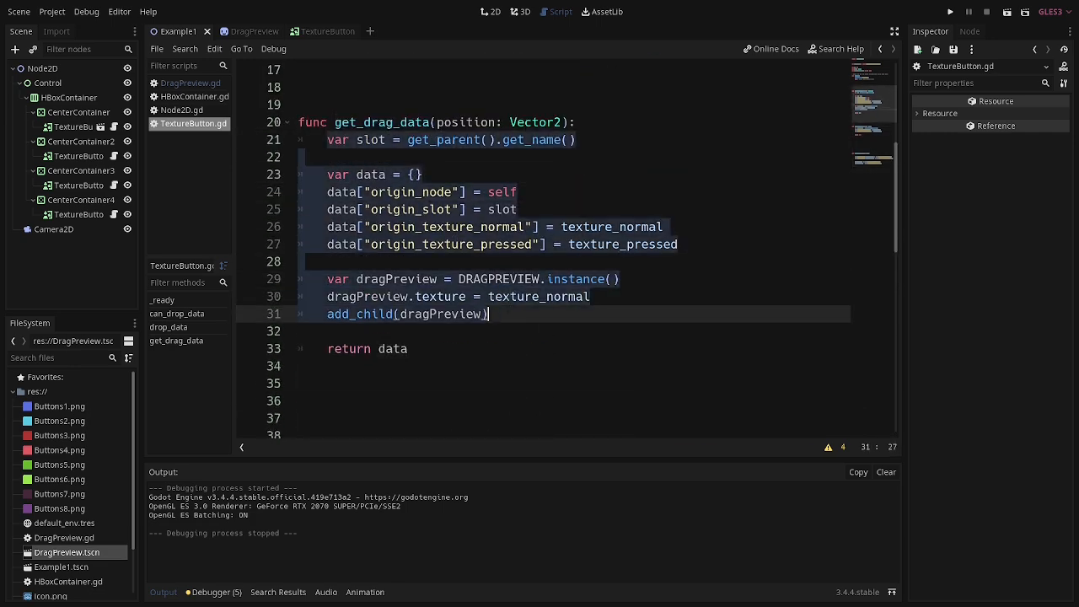
Step: Select the three drag-preview lines in get_drag_data, removing the extra blank spacing
scroll("down", 3)
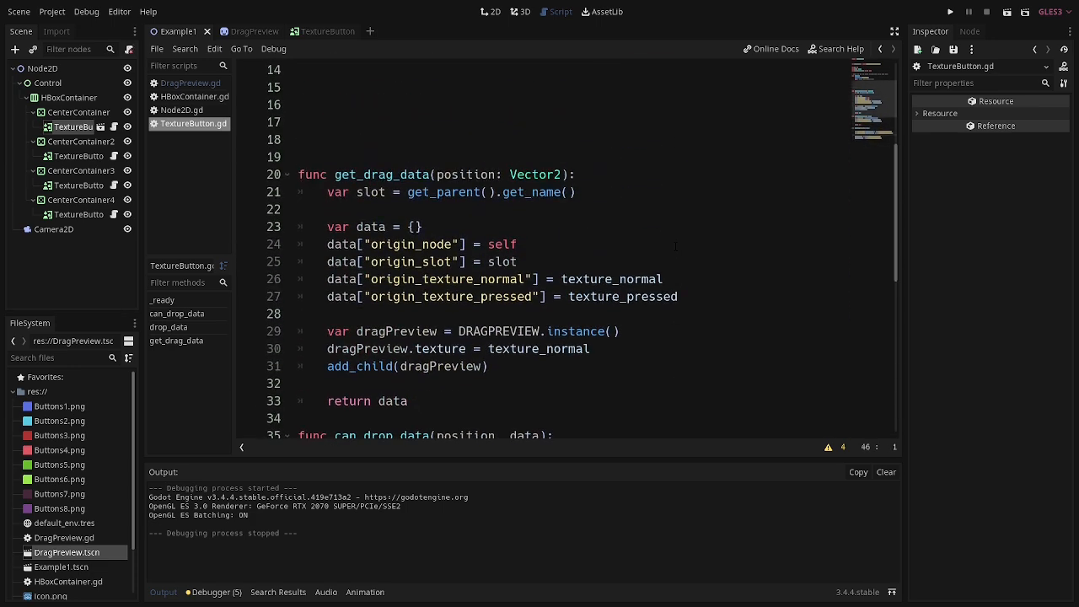
left_click(432, 174)
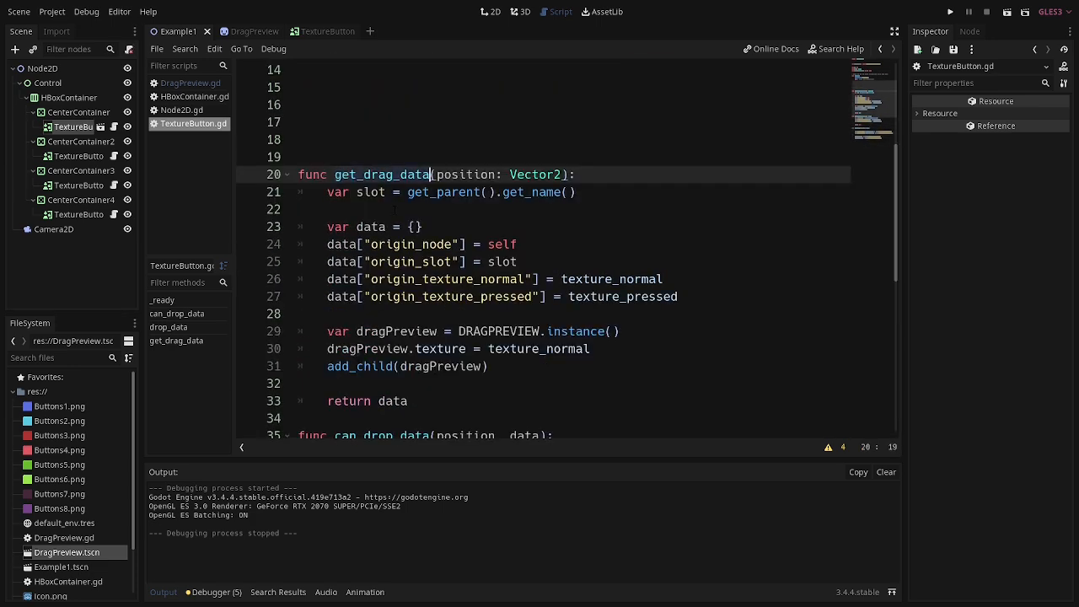
left_click_drag(327, 243, 678, 297)
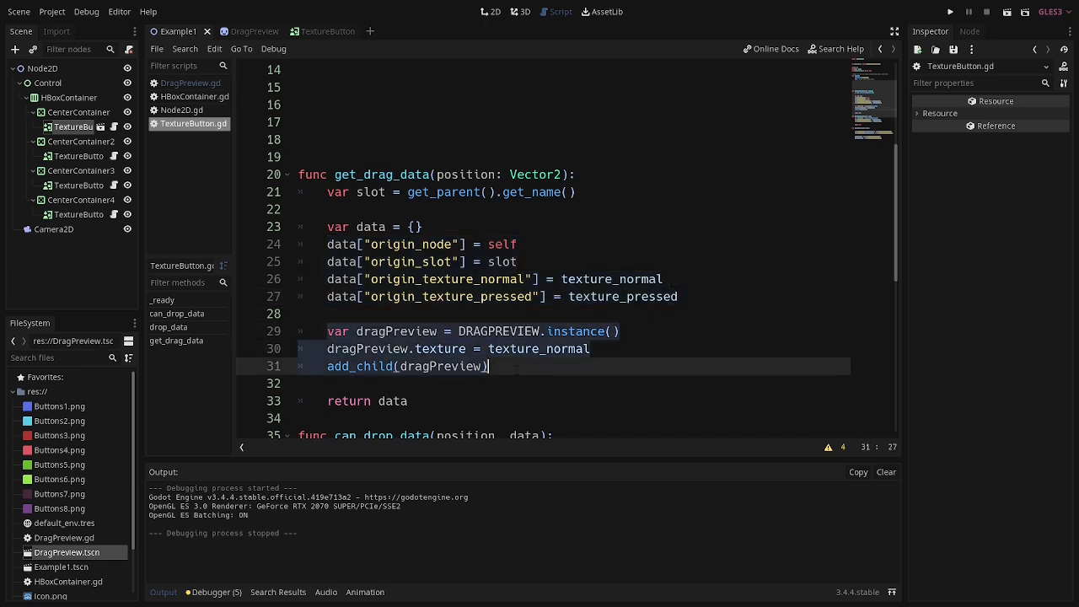
Step: Scroll down past can_drop_data to review the texture swap in drop_data
scroll("down", 3)
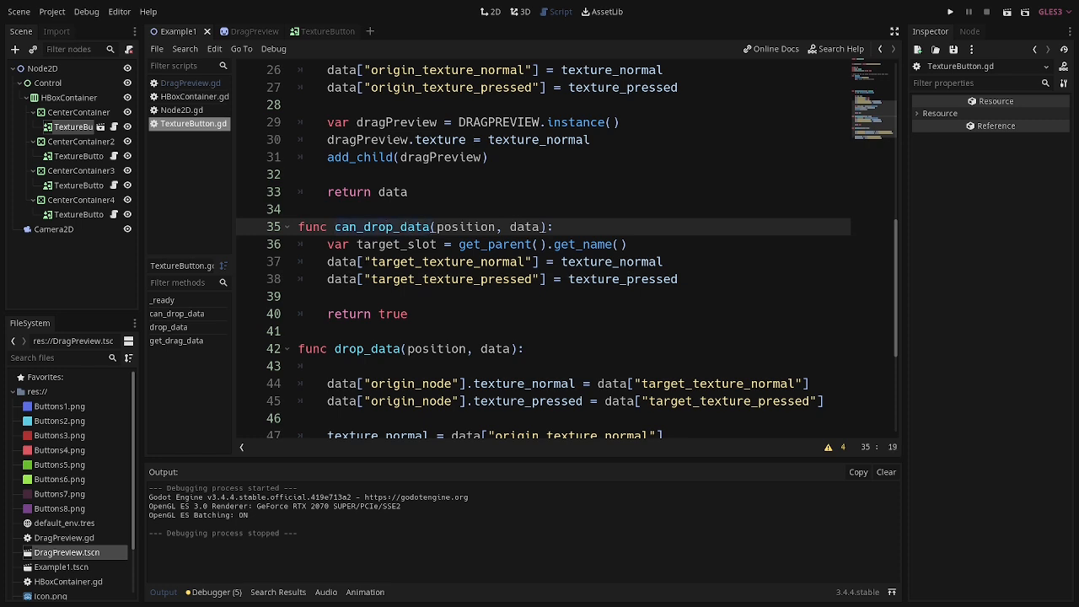
scroll("down", 3)
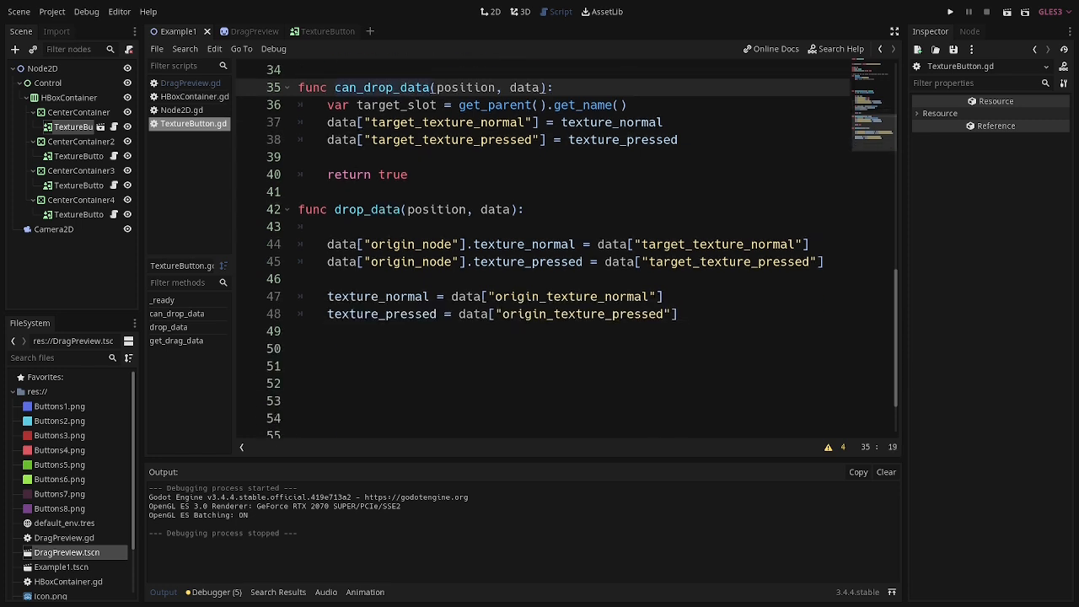
scroll("down", 3)
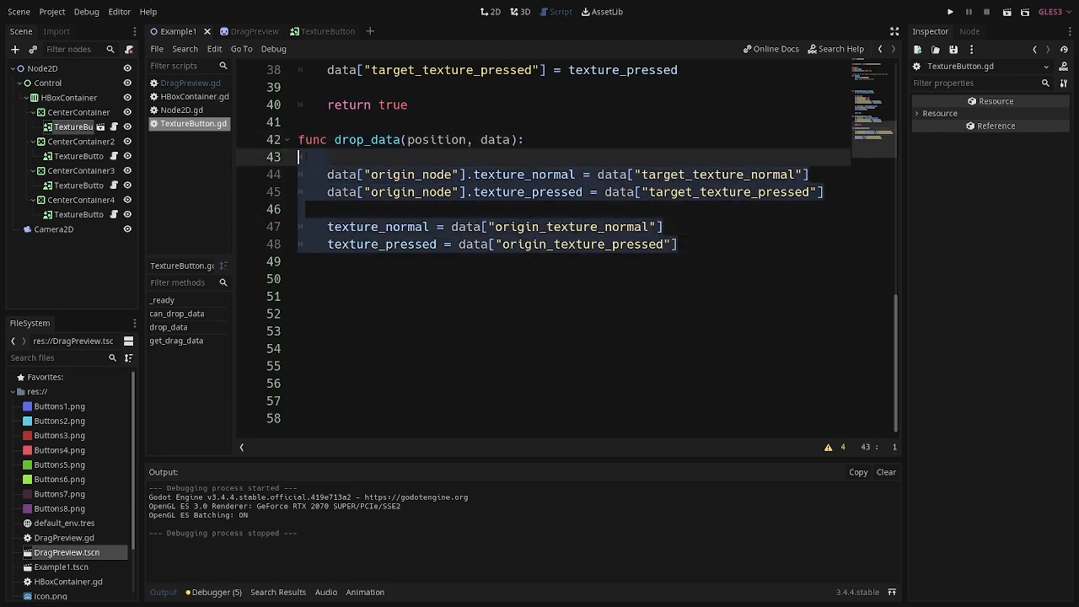